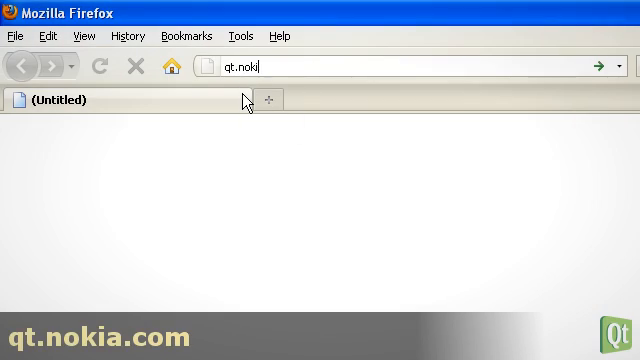
# Go to qt.nokia.com, reach Downloads and scroll to the LGPL Qt libraries 4.6 for Symbian link.
pyautogui.press('Return')
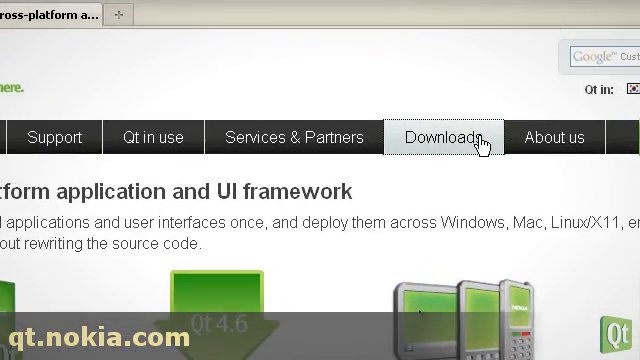
pyautogui.click(448, 136)
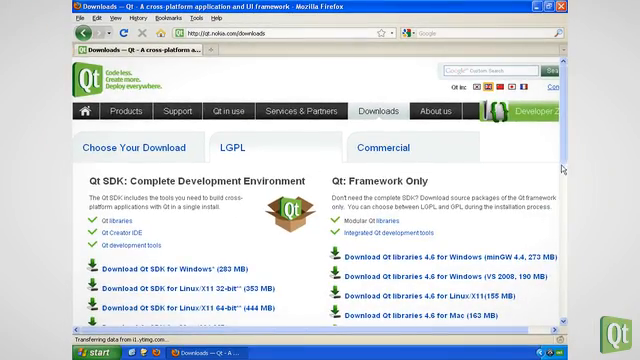
pyautogui.scroll(-3)
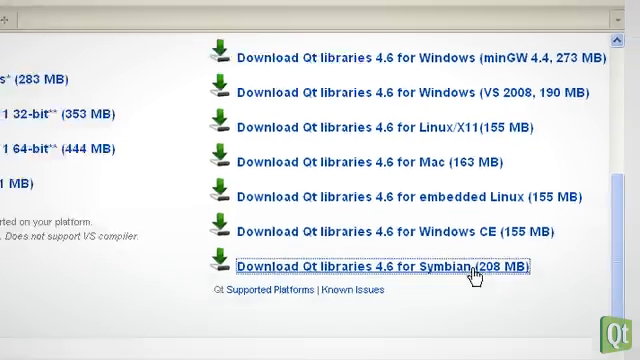
# Download and install Qt libraries 4.6 for Symbian, showing its Qt for Symbian by Nokia v4.6.0 shortcuts.
pyautogui.click(384, 268)
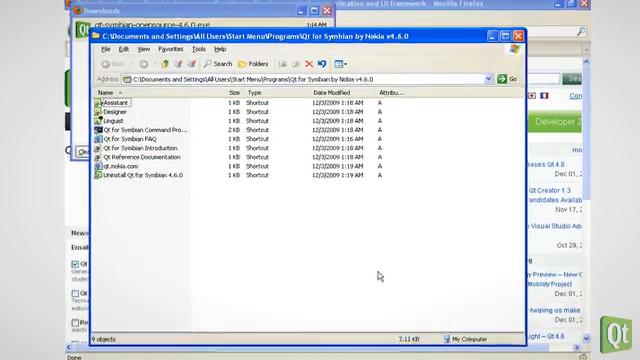
# Browse the installed 4.6.0-symbian folder contents such as bin, demos and examples.
pyautogui.click(512, 36)
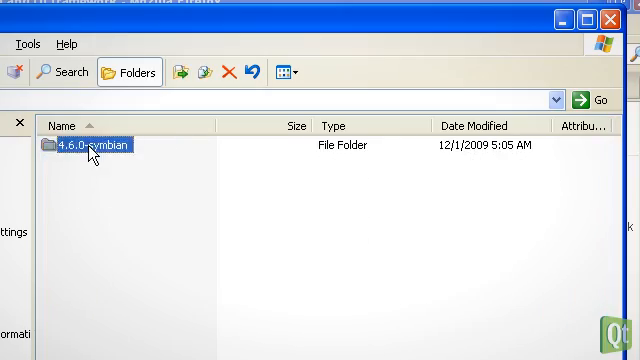
pyautogui.doubleClick(84, 144)
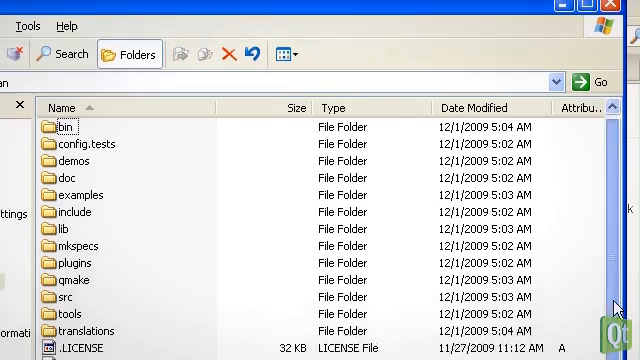
pyautogui.scroll(-3)
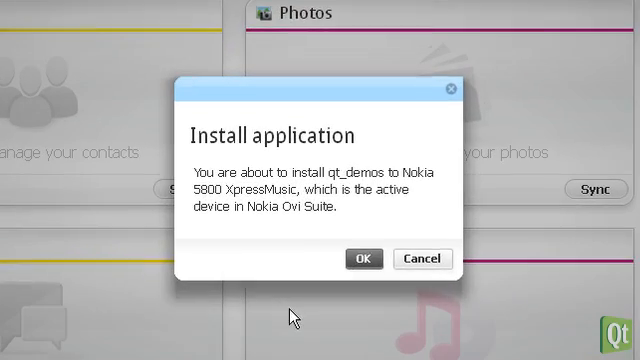
# Confirm installing qt_demos onto the Nokia 5800 XpressMusic via Ovi Suite.
pyautogui.click(364, 258)
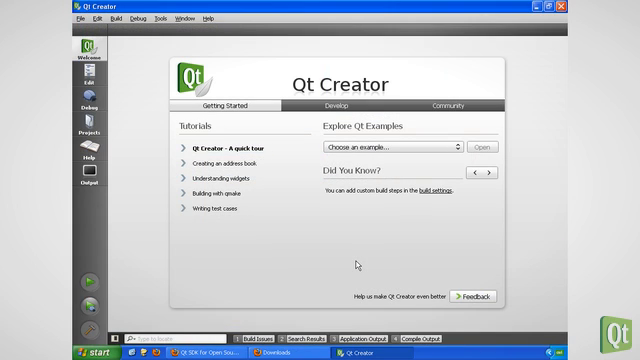
# Reach Qt Creator's Options via Tools and expand the Qt4 category to reveal Qt Versions and S60 SDKs.
pyautogui.click(170, 36)
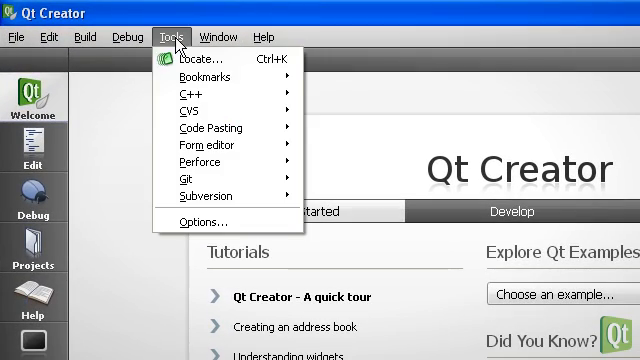
pyautogui.click(204, 220)
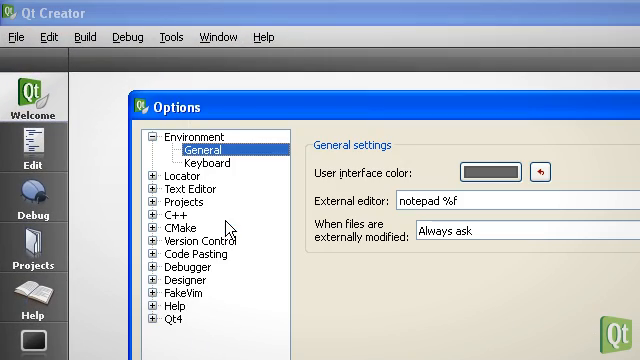
pyautogui.click(168, 320)
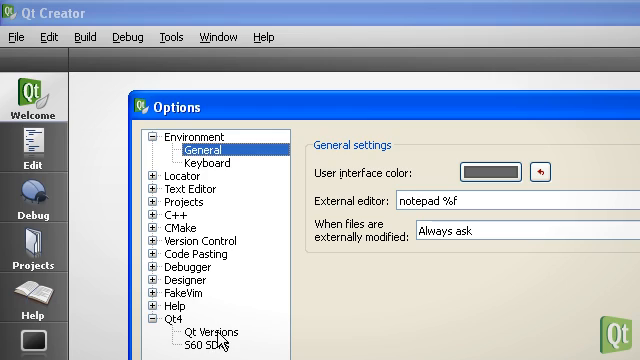